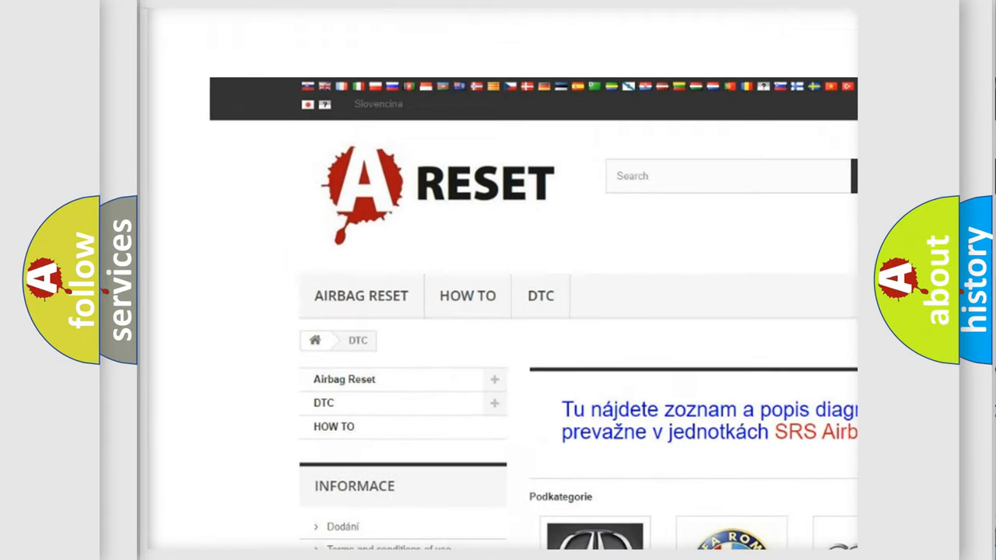
- Scroll down the DTC page to reveal the brand logo grid from Acura to Infiniti
{"action": "scroll", "scroll_direction": "down", "scroll_amount": 3}
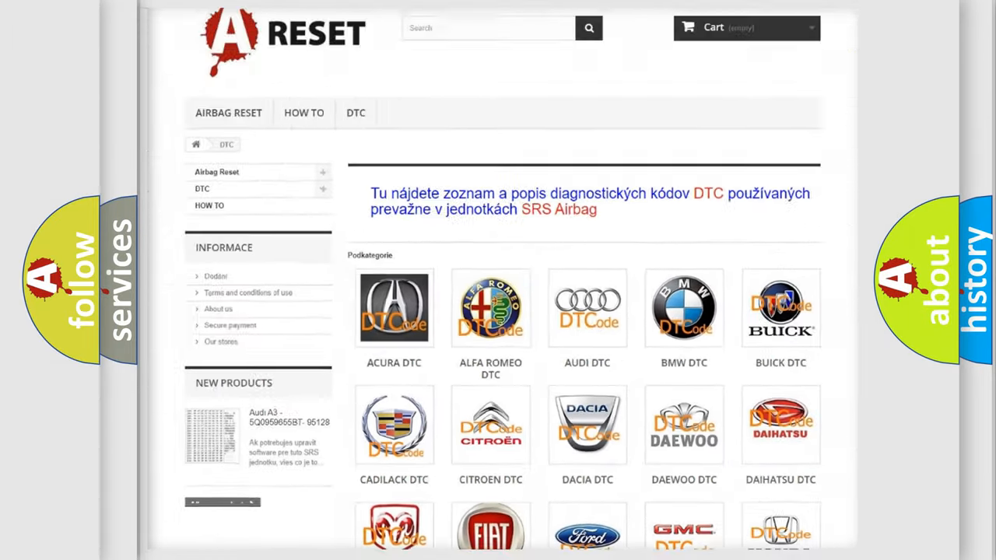
{"action": "scroll", "scroll_direction": "down", "scroll_amount": 3}
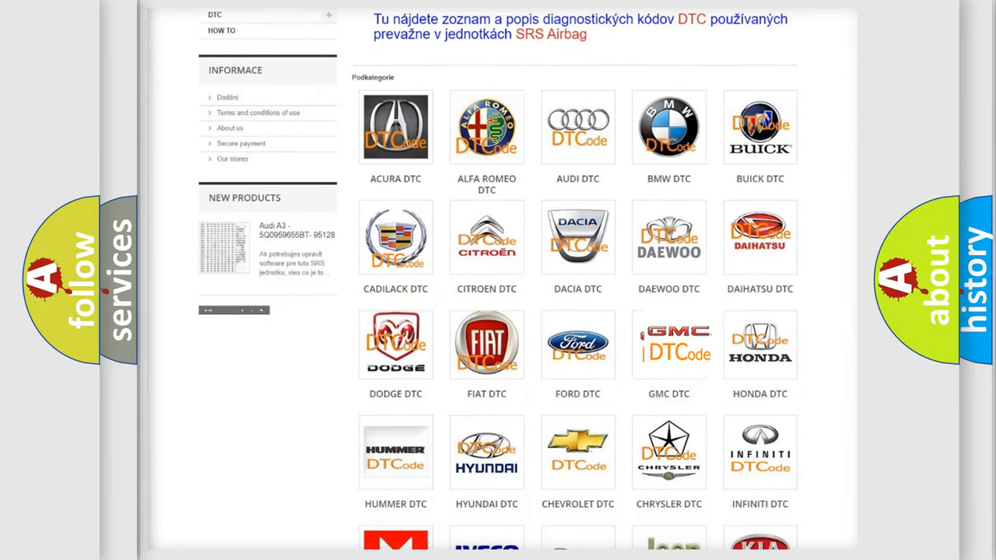
- Open the GMC DTC listing and glance through codes B0012, B0013 and their variants
{"action": "left_click", "coordinate": [669, 343]}
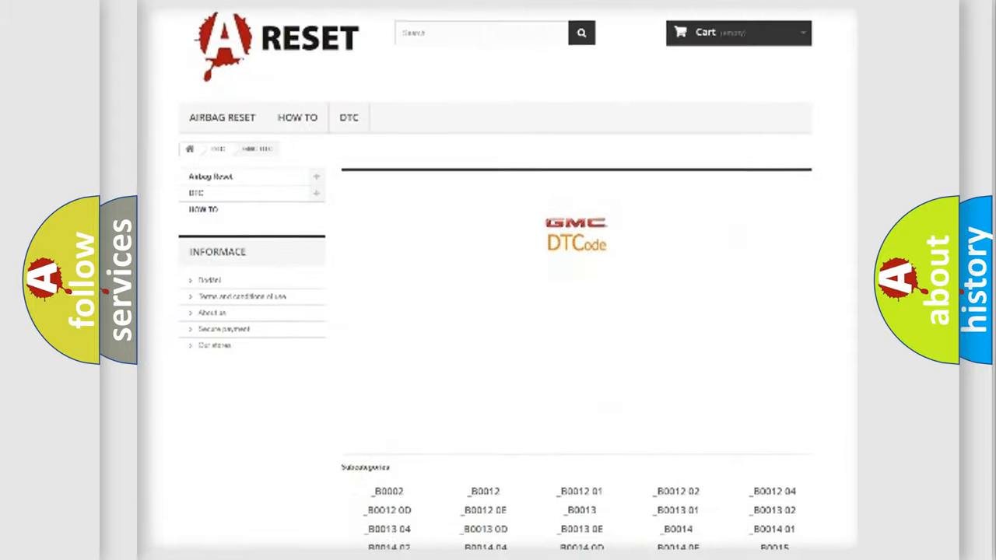
{"action": "scroll", "scroll_direction": "down", "scroll_amount": 3}
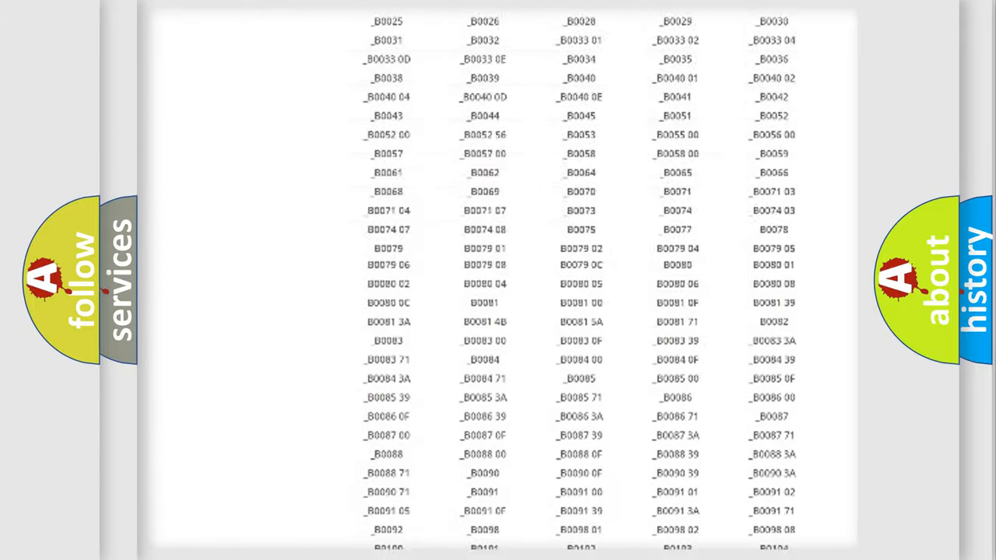
{"action": "scroll", "scroll_direction": "up", "scroll_amount": 3}
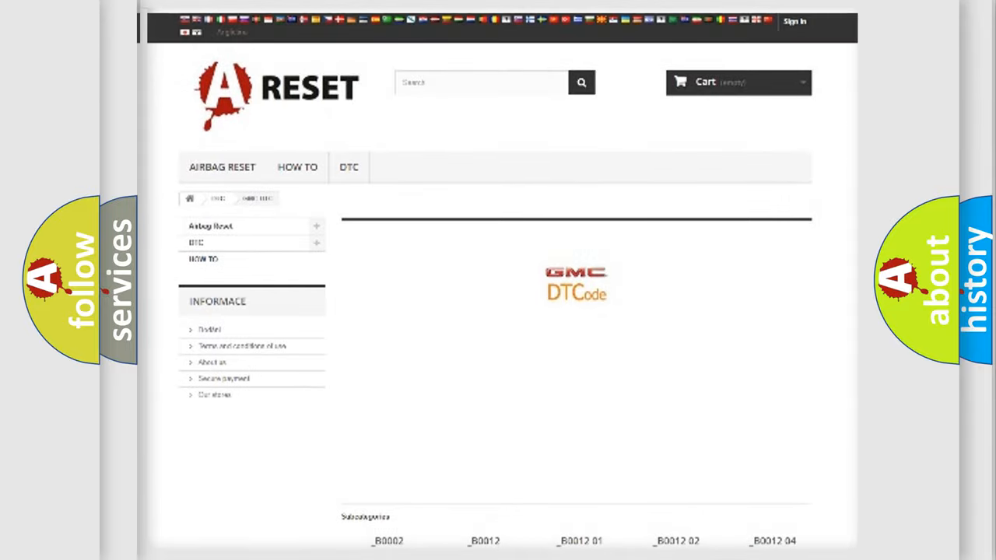